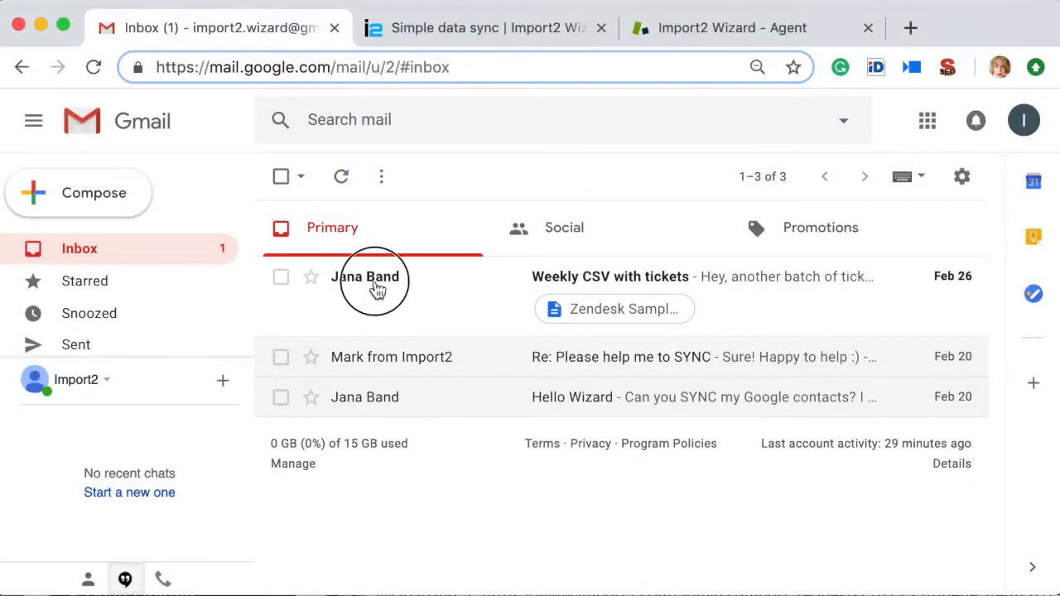
click(609, 277)
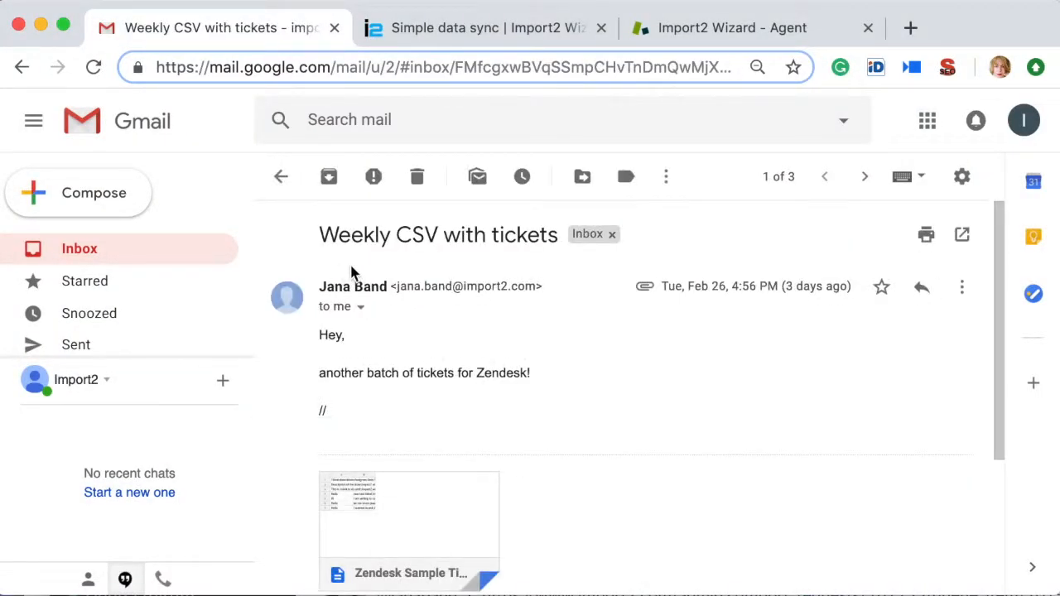
mouse_move(560, 279)
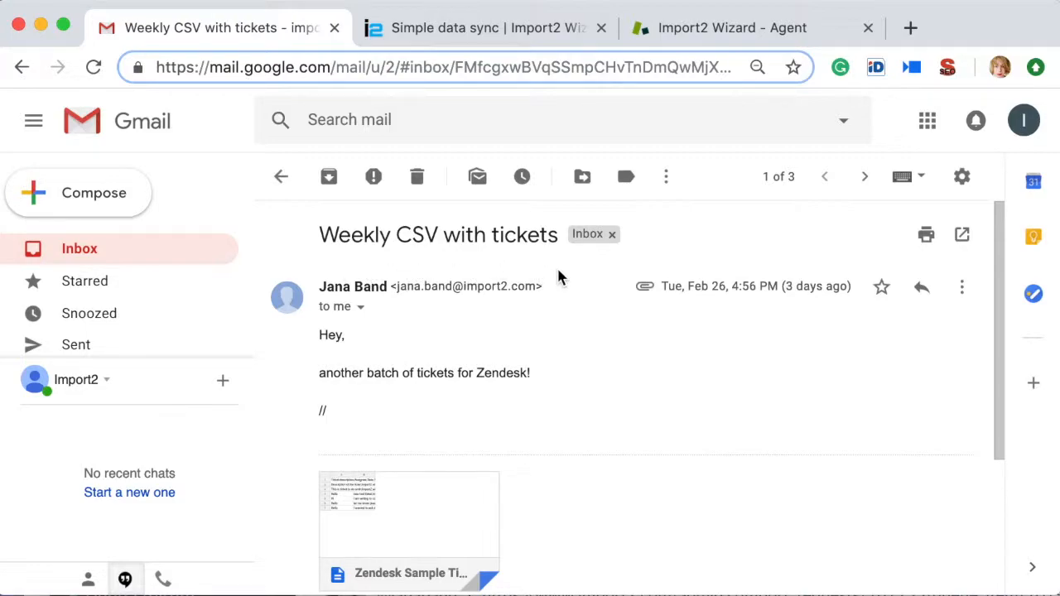
mouse_move(583, 275)
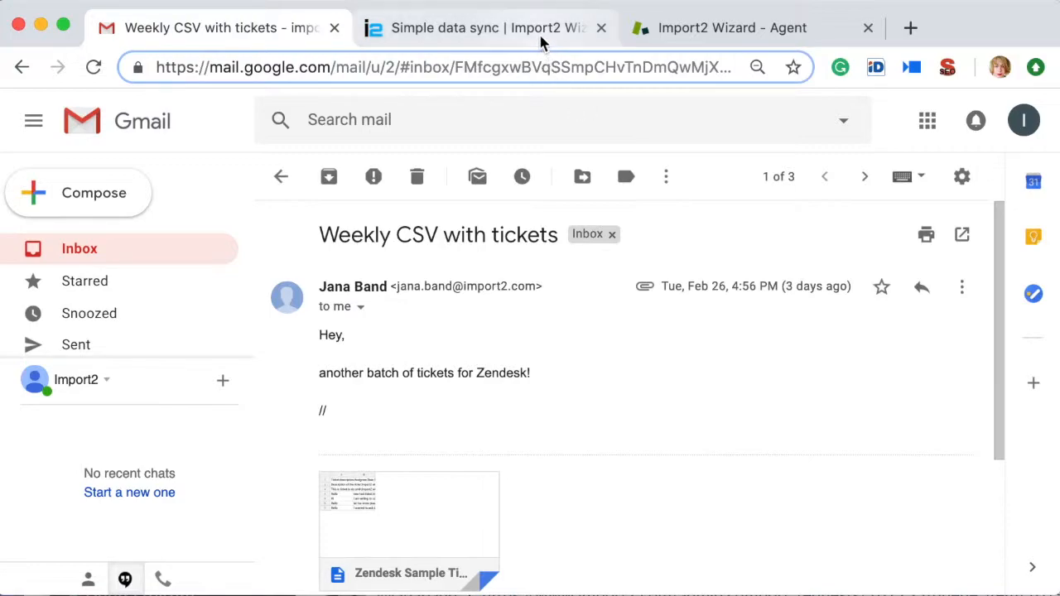
- Sign in to Import2 Wizard and show the Data Sync list of existing Zendesk Tickets Auto Imports
click(484, 27)
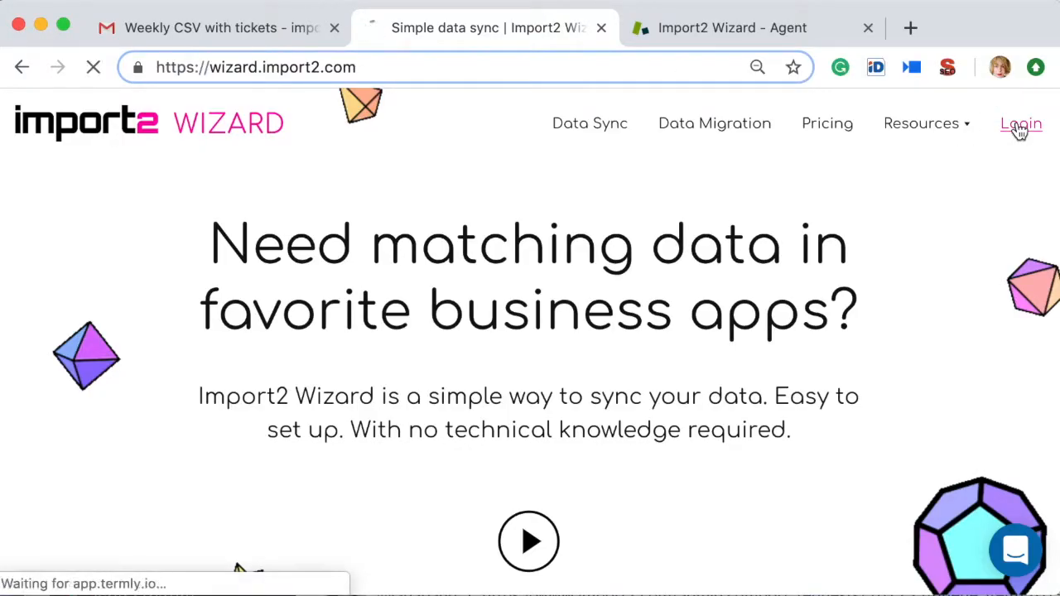
click(1020, 122)
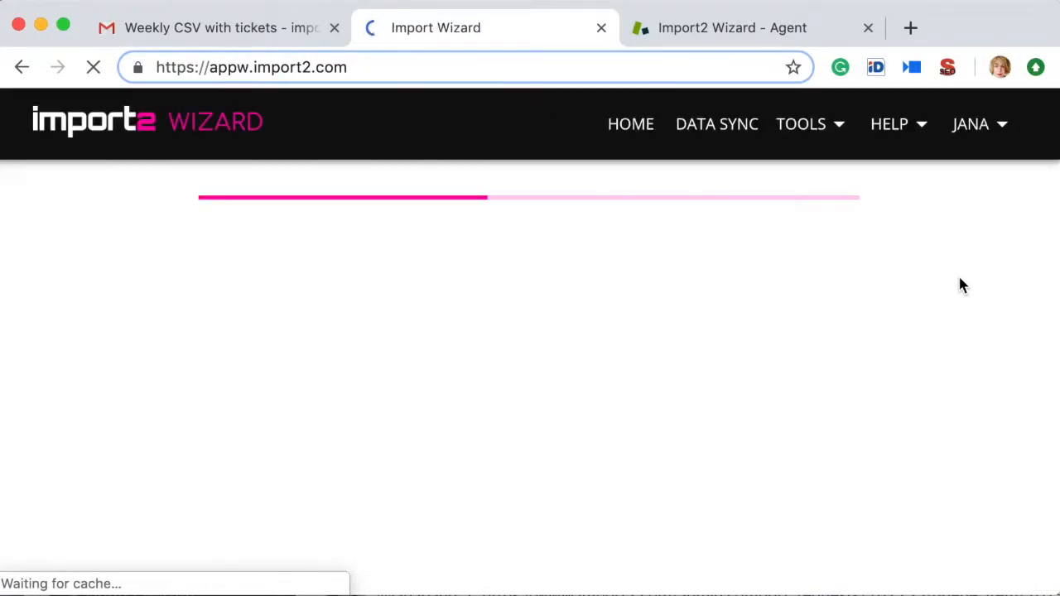
click(715, 124)
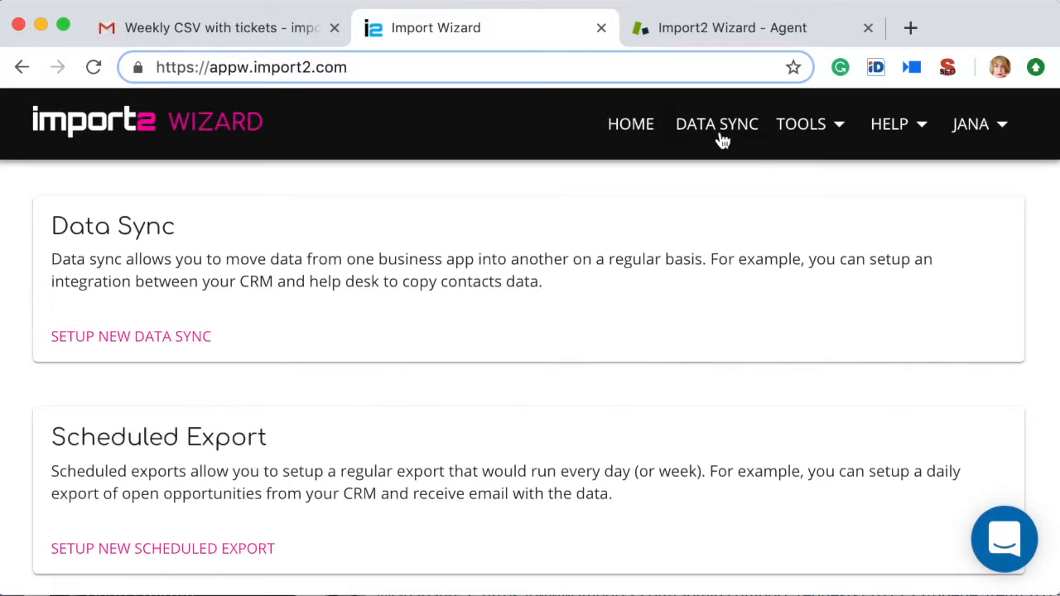
click(715, 123)
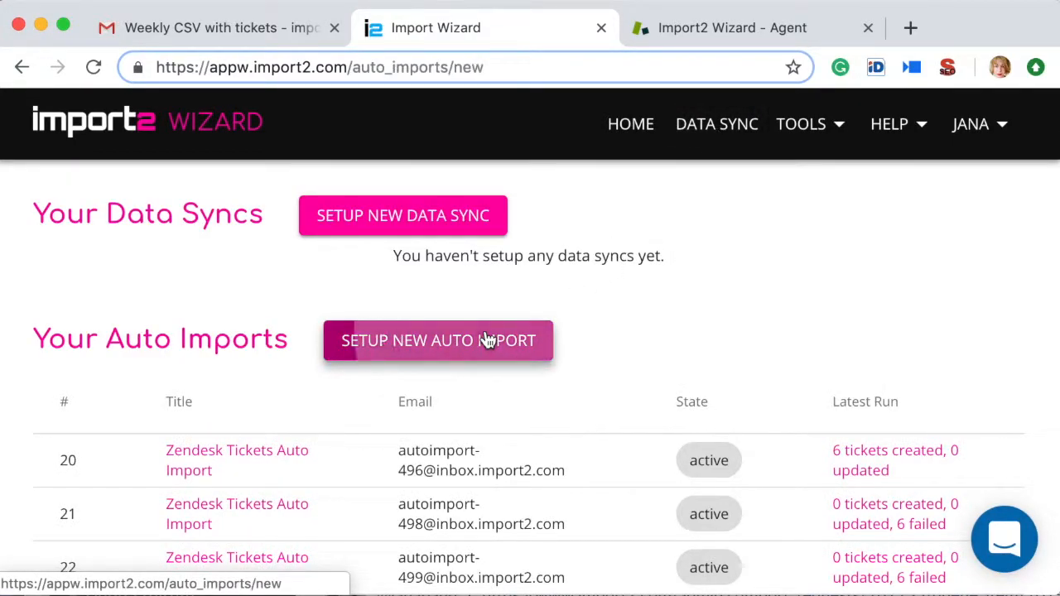
- Start a new auto import on the Zendesk connection with Tickets as the object to import
click(438, 341)
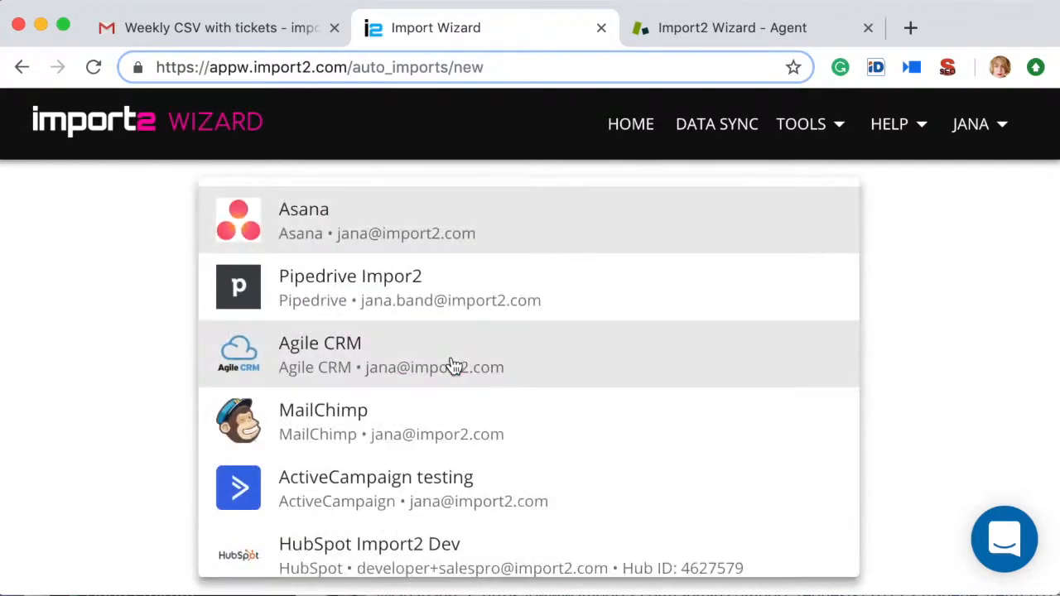
scroll(down, 3)
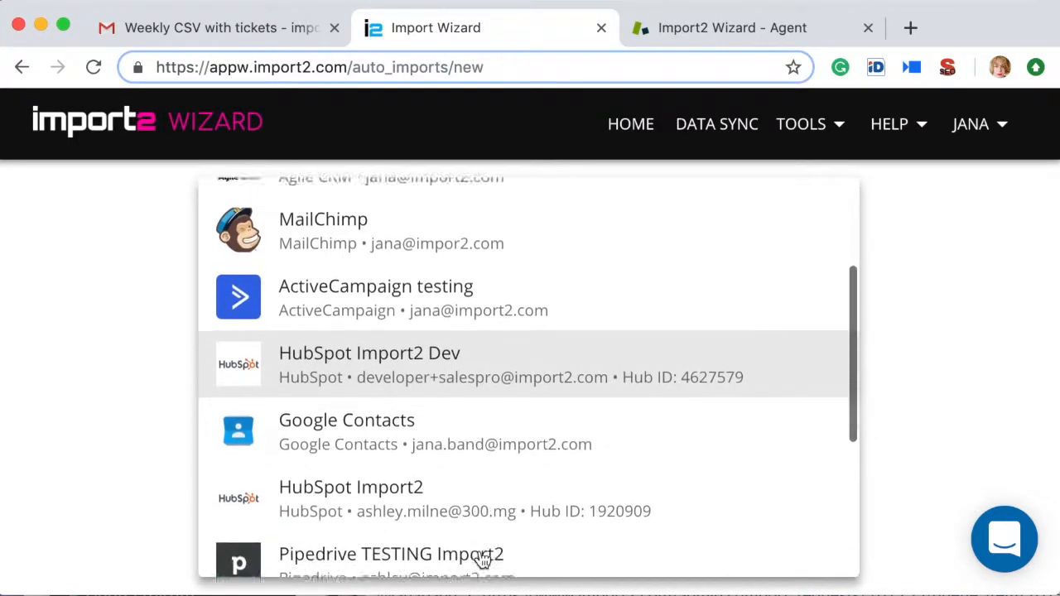
scroll(down, 3)
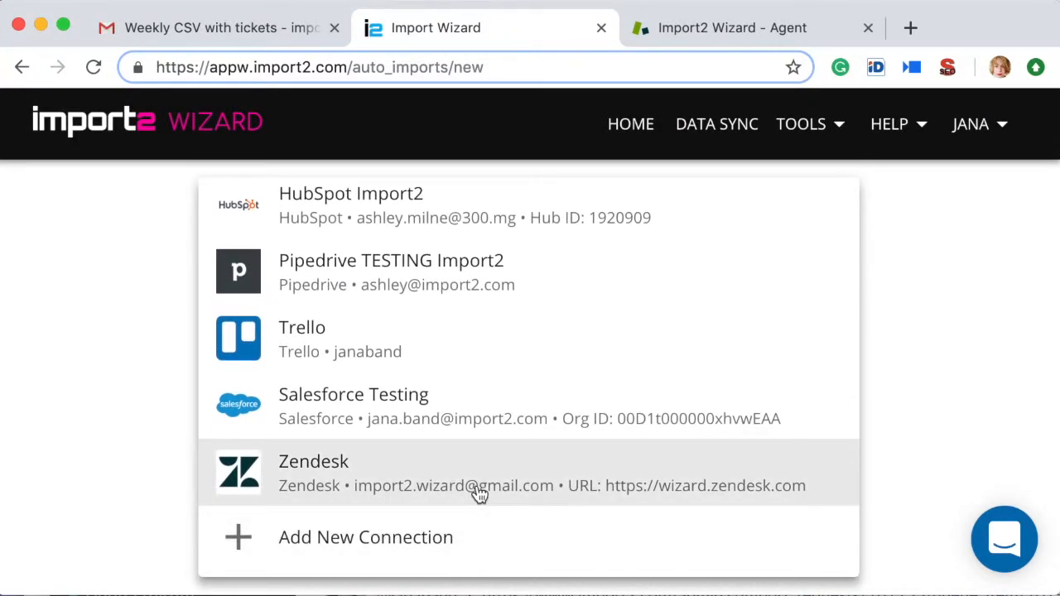
mouse_move(476, 543)
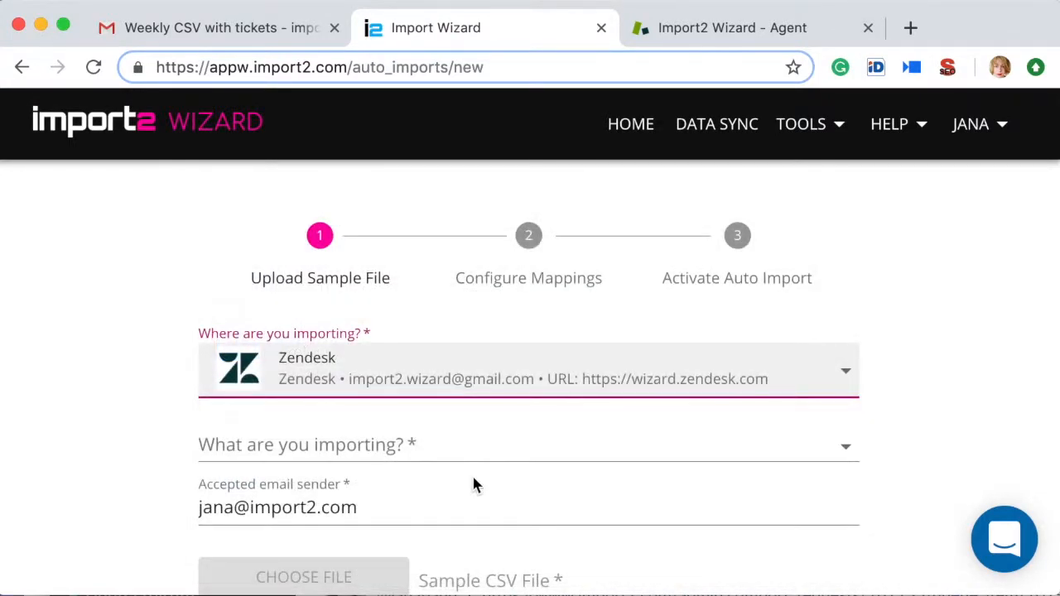
click(529, 444)
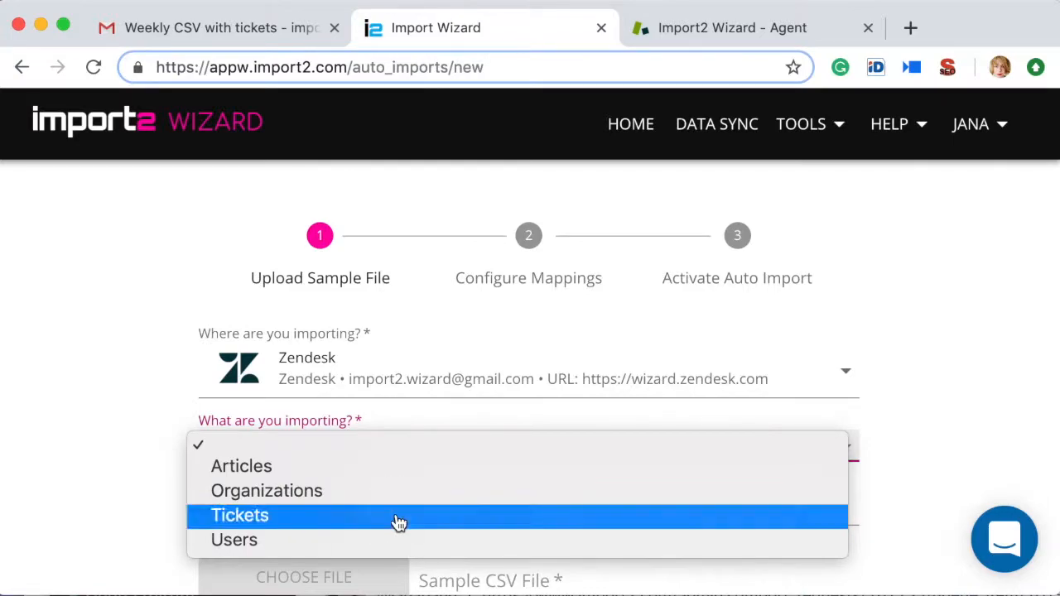
click(240, 515)
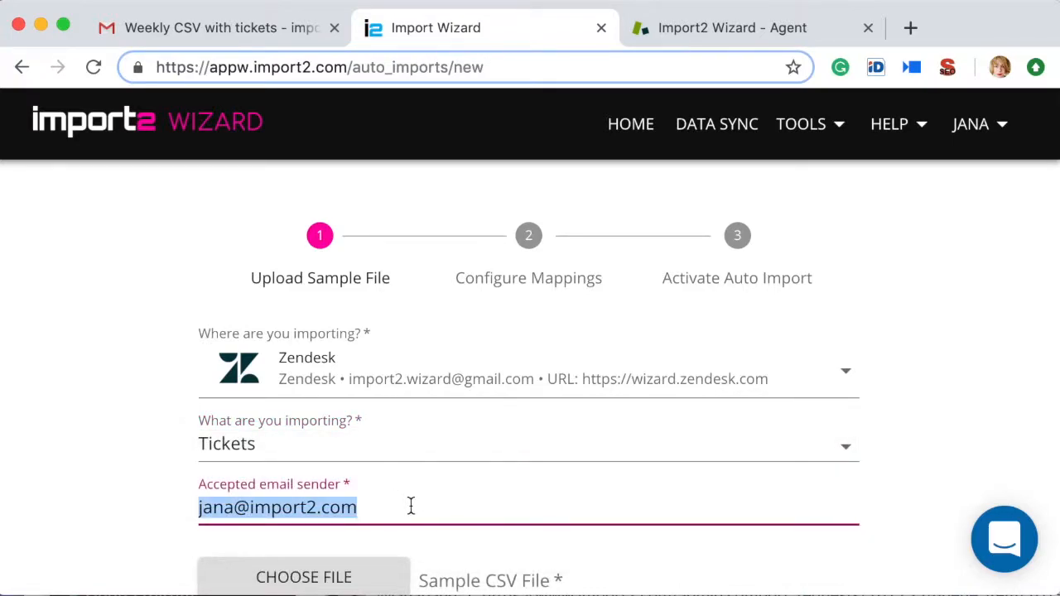
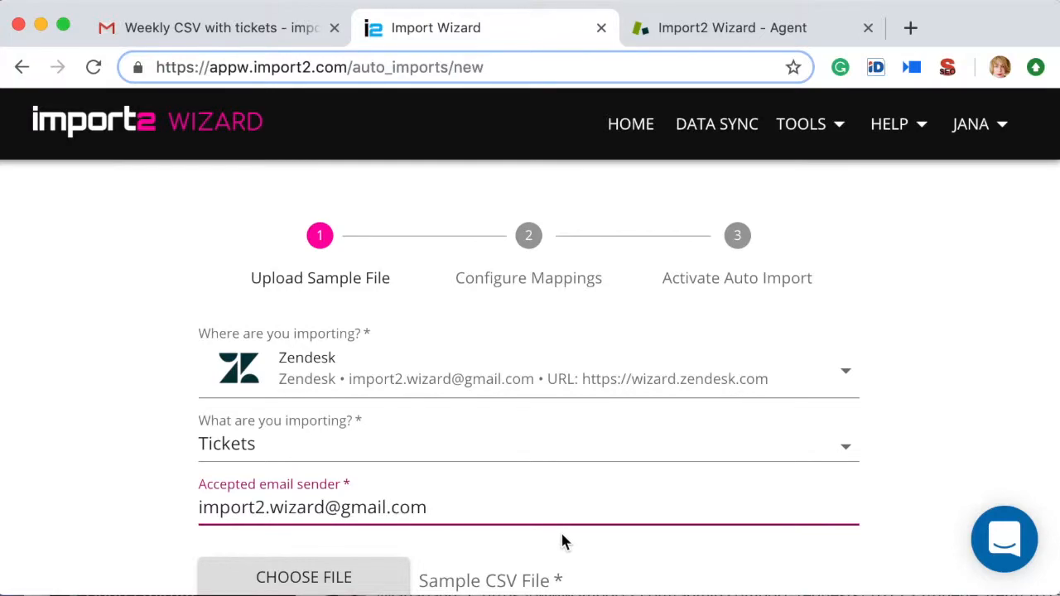
click(303, 576)
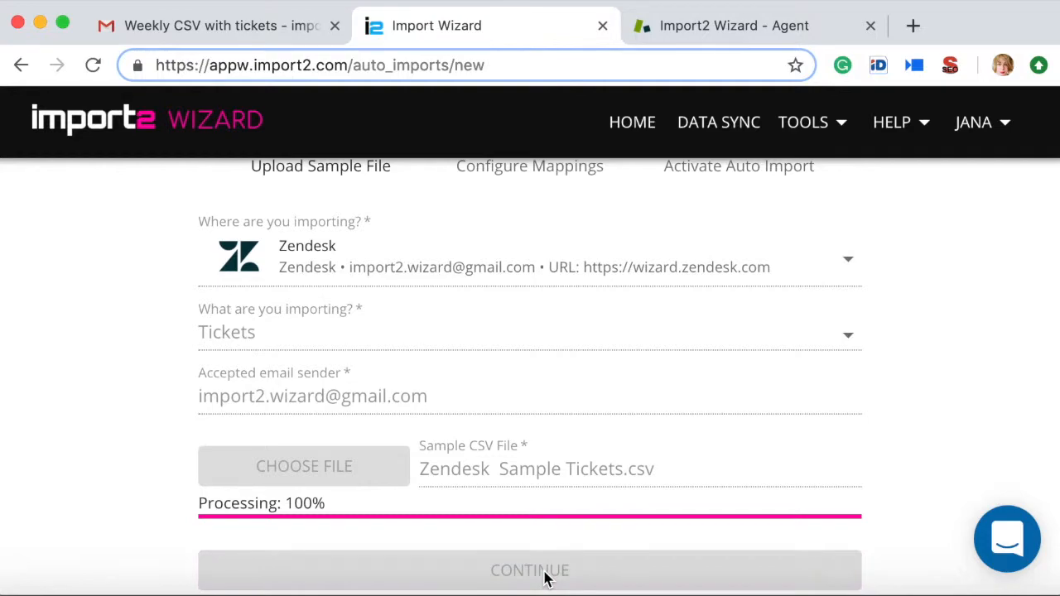
- On the mappings step, match records by Ticket ID = External ID as the unique ID field
click(530, 570)
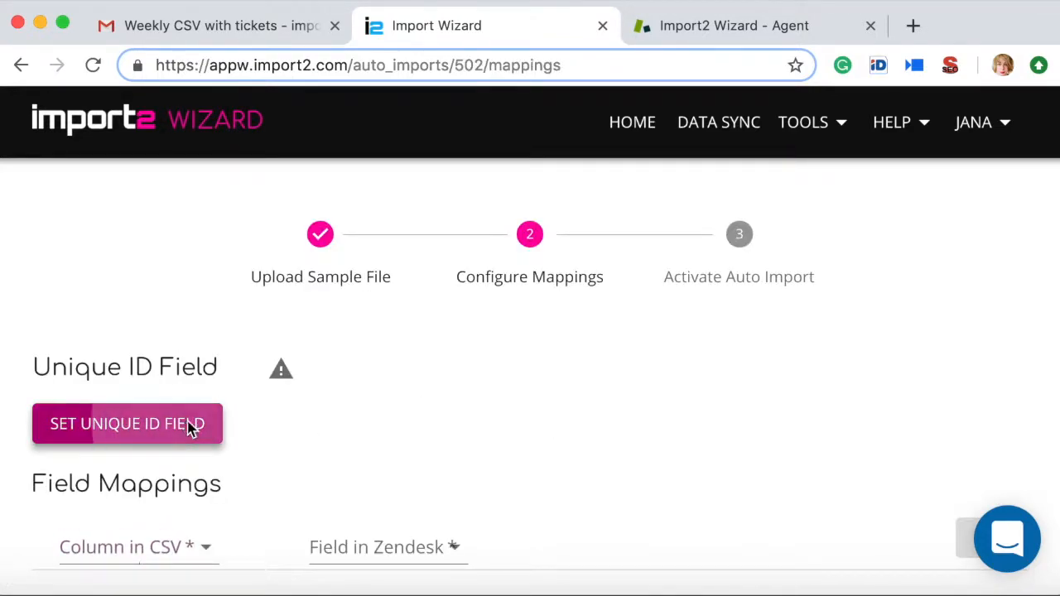
click(126, 424)
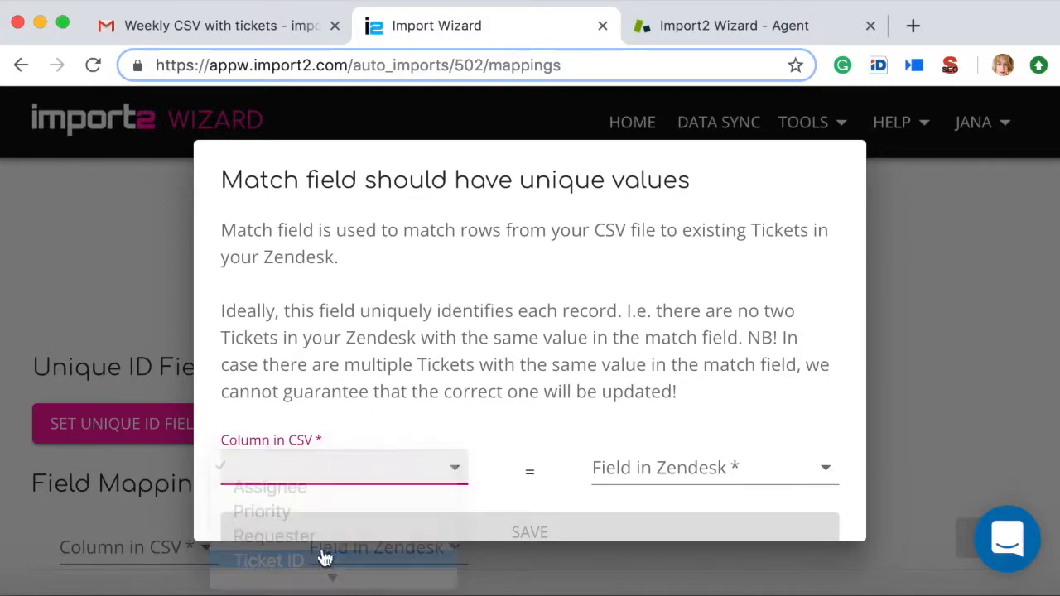
click(267, 560)
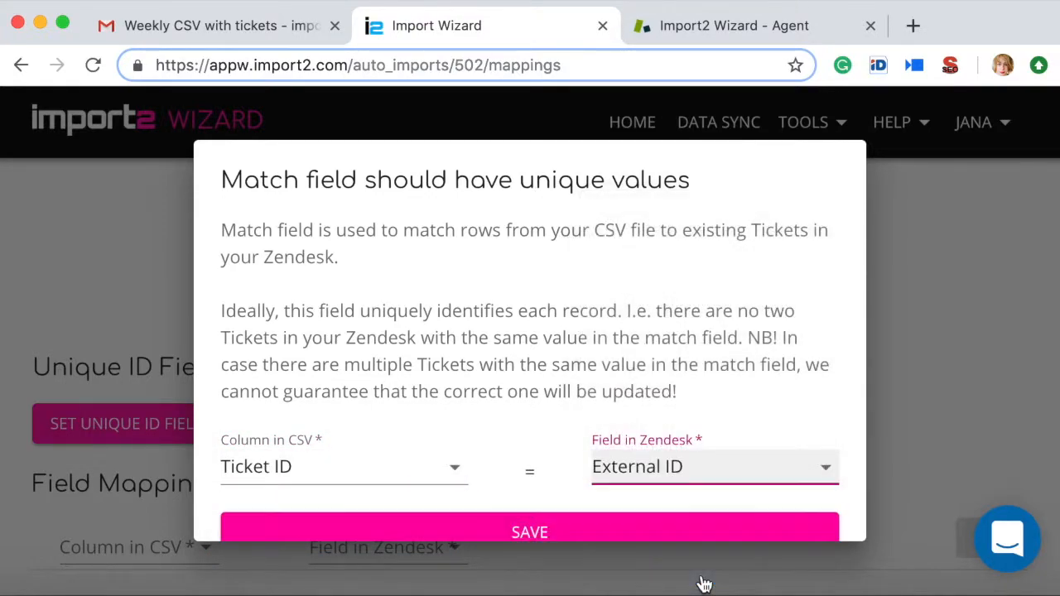
click(530, 531)
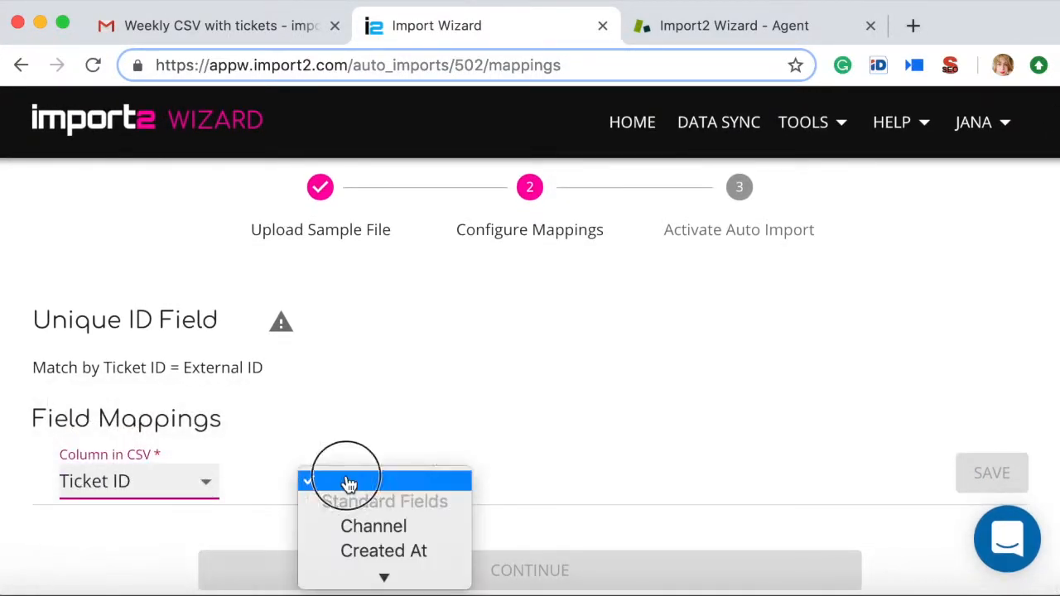
- Map Ticket ID to External ID and Assignee to Assignee looked up by Email
click(354, 480)
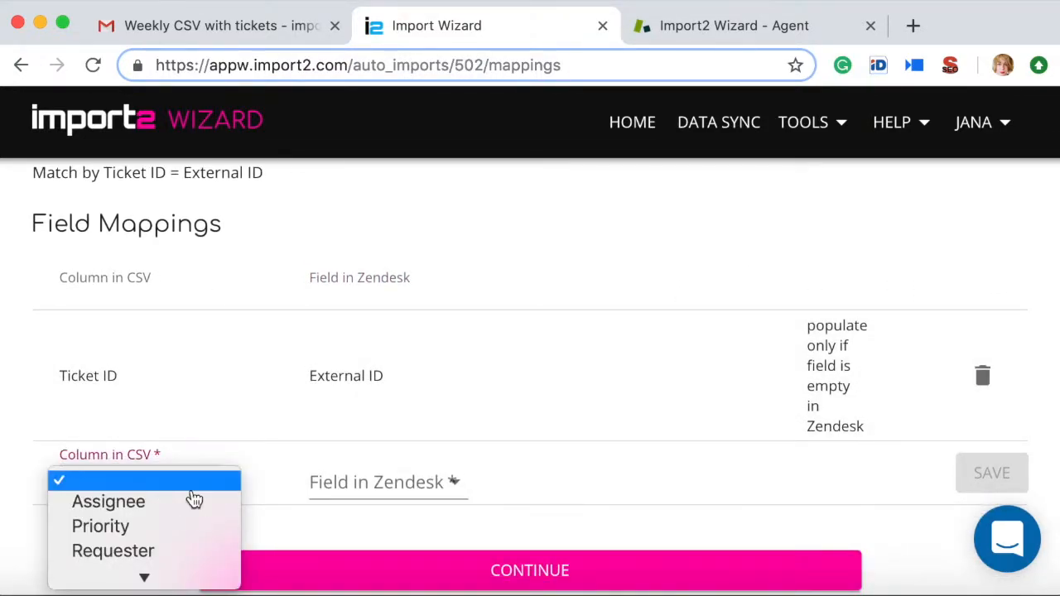
click(109, 500)
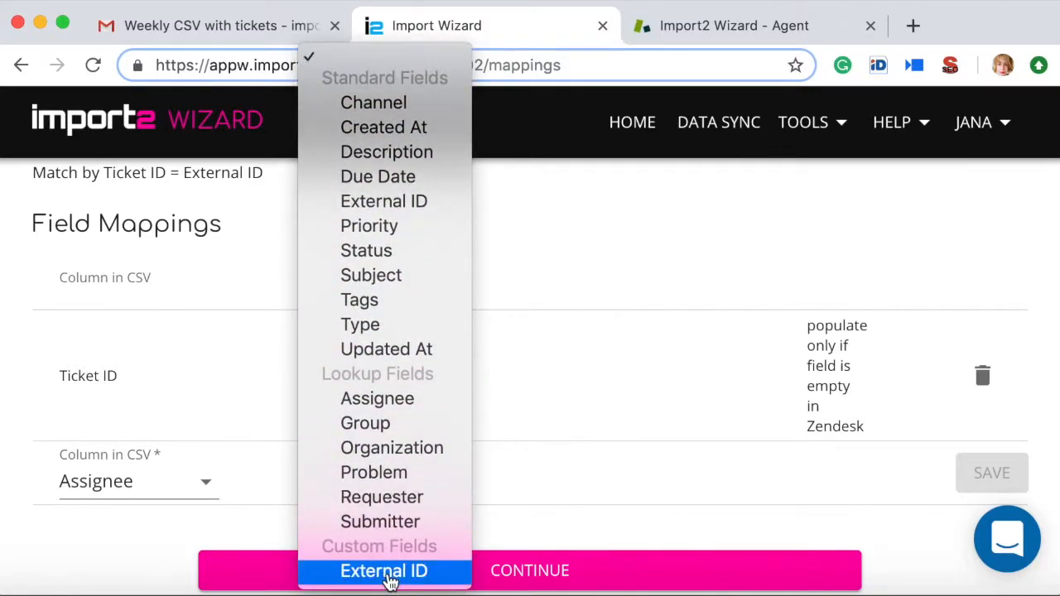
click(384, 570)
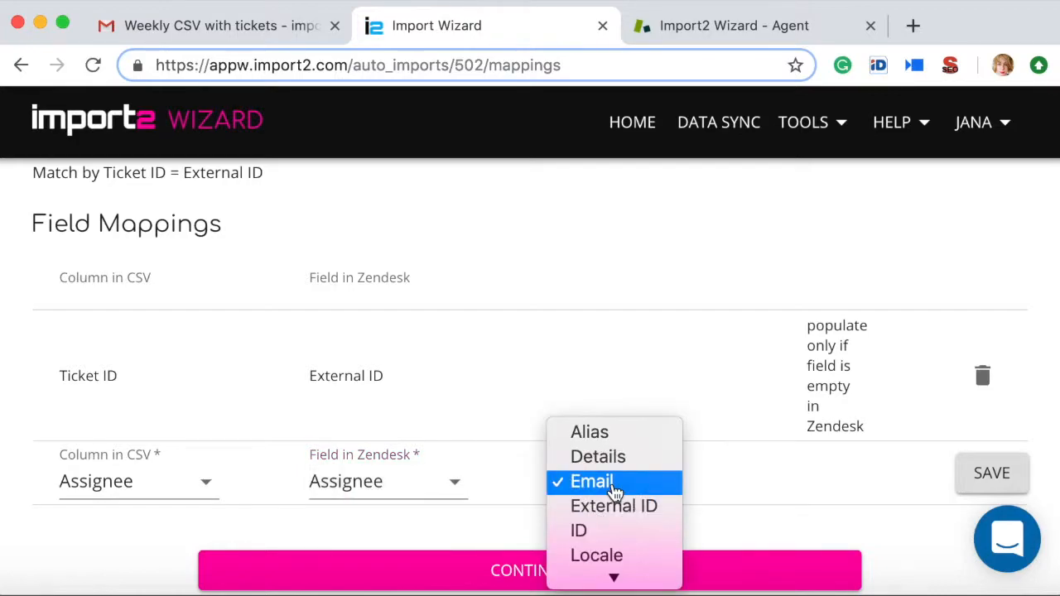
click(589, 481)
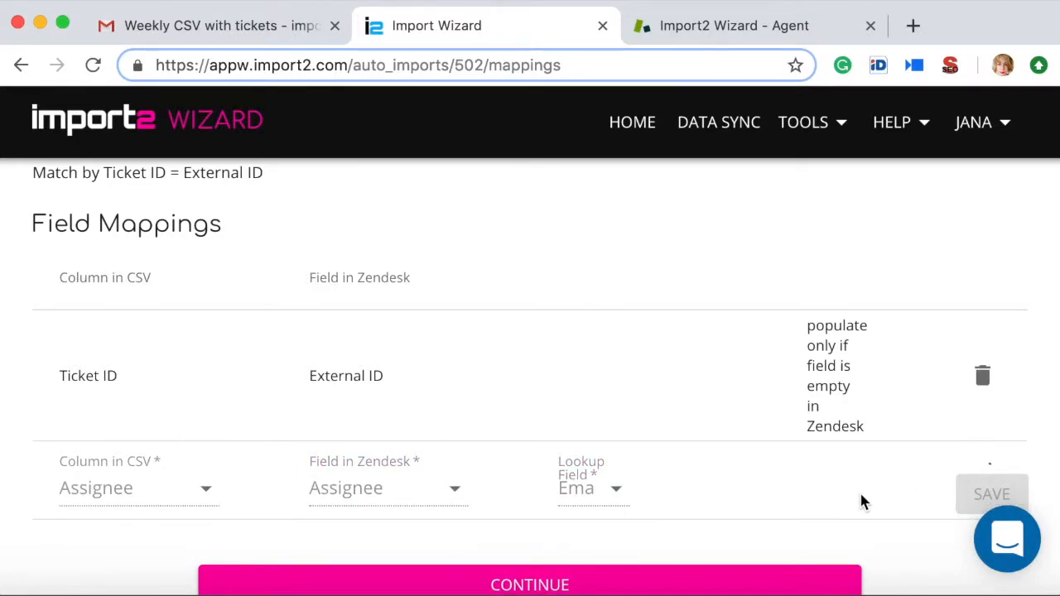
click(991, 494)
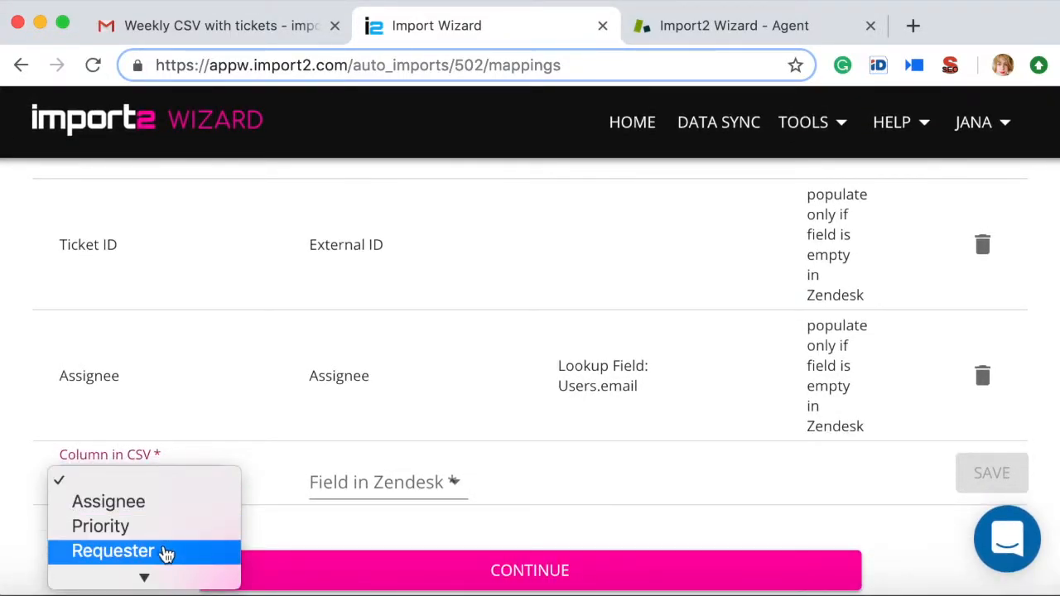
- Map Requester to Requester looked up by Email
click(113, 550)
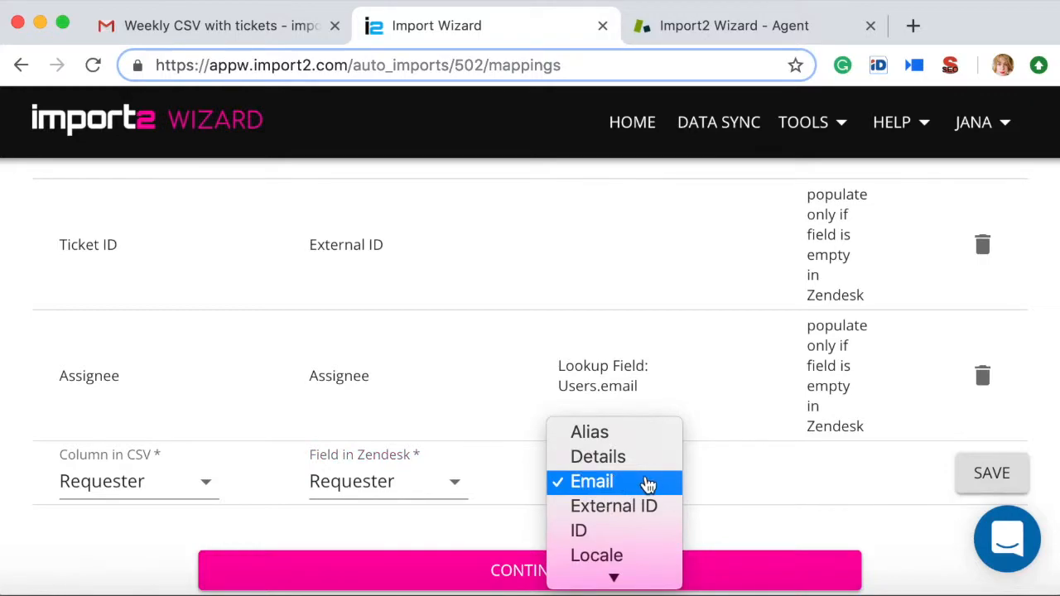
click(591, 481)
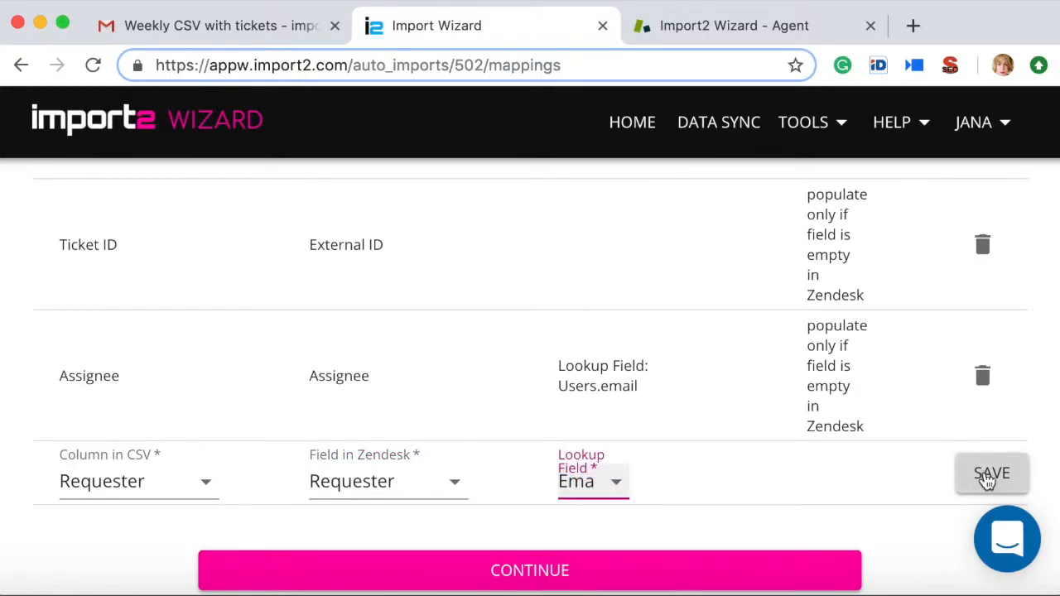
click(990, 474)
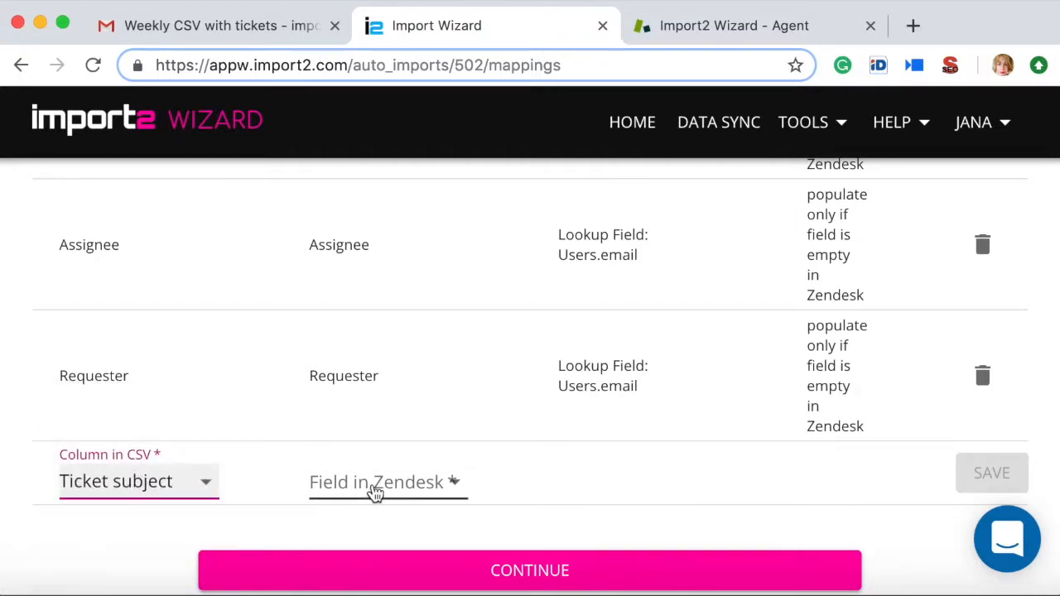
- Map Ticket subject to Subject and Ticket description to Description
click(388, 480)
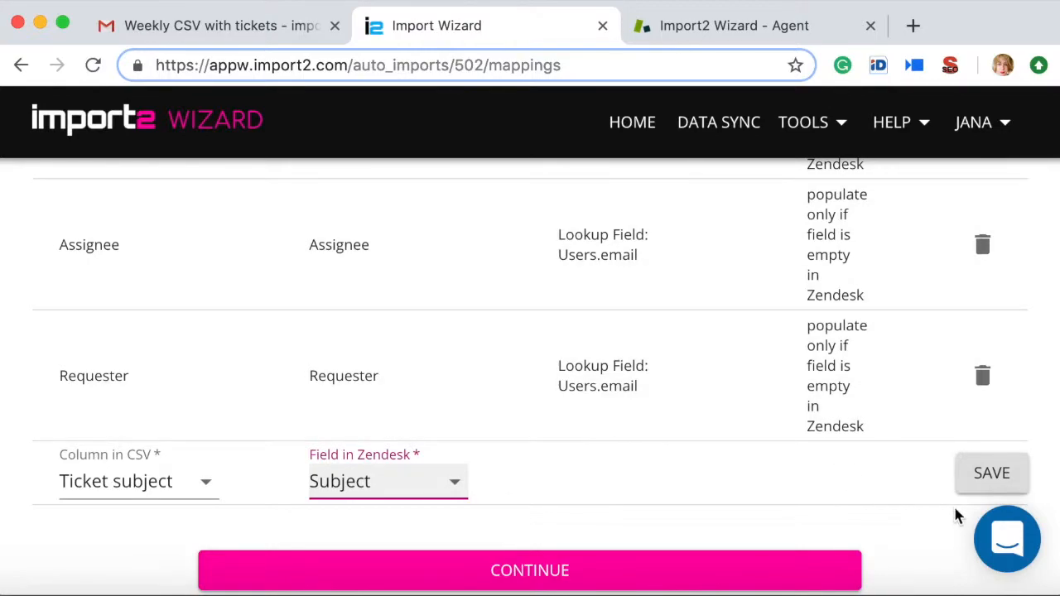
click(990, 474)
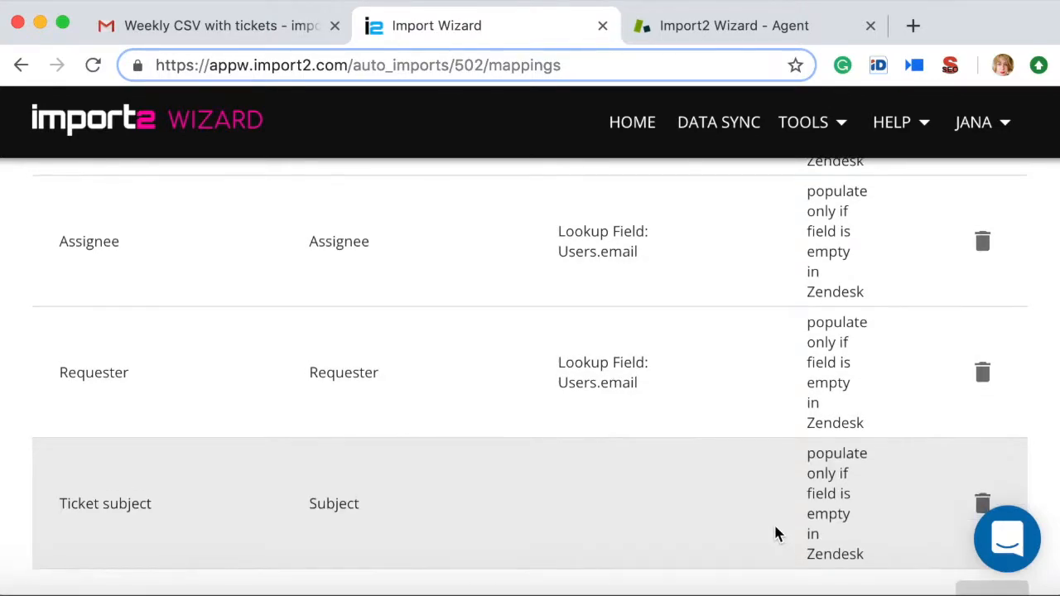
scroll(down, 3)
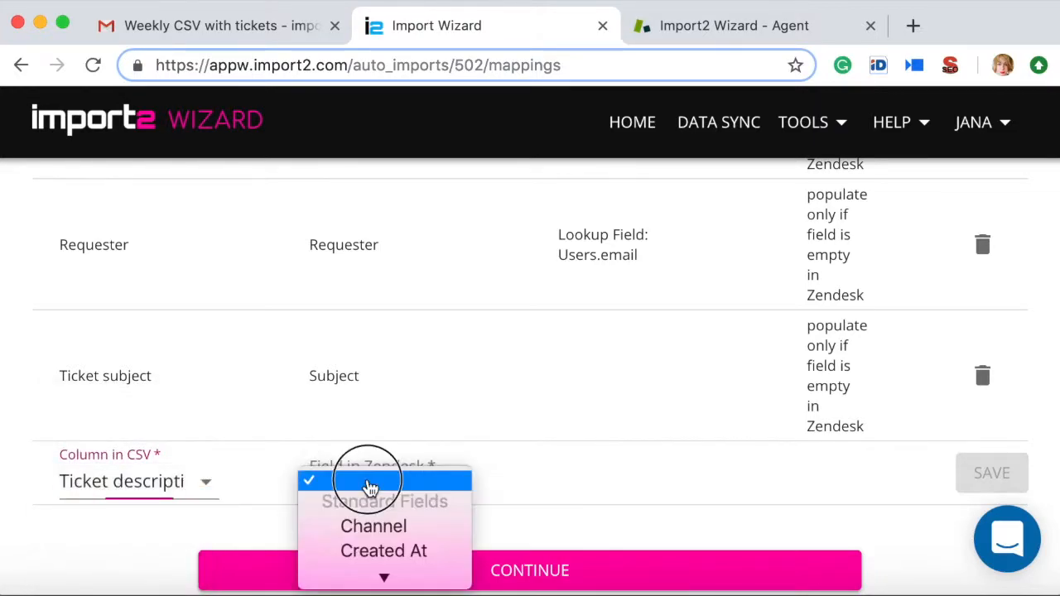
click(385, 480)
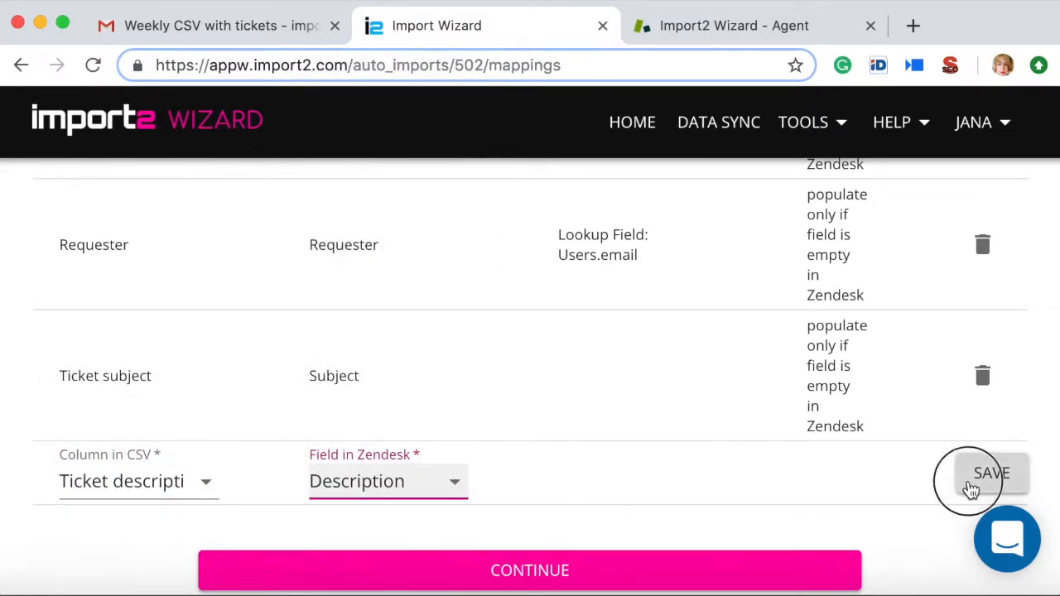
click(991, 474)
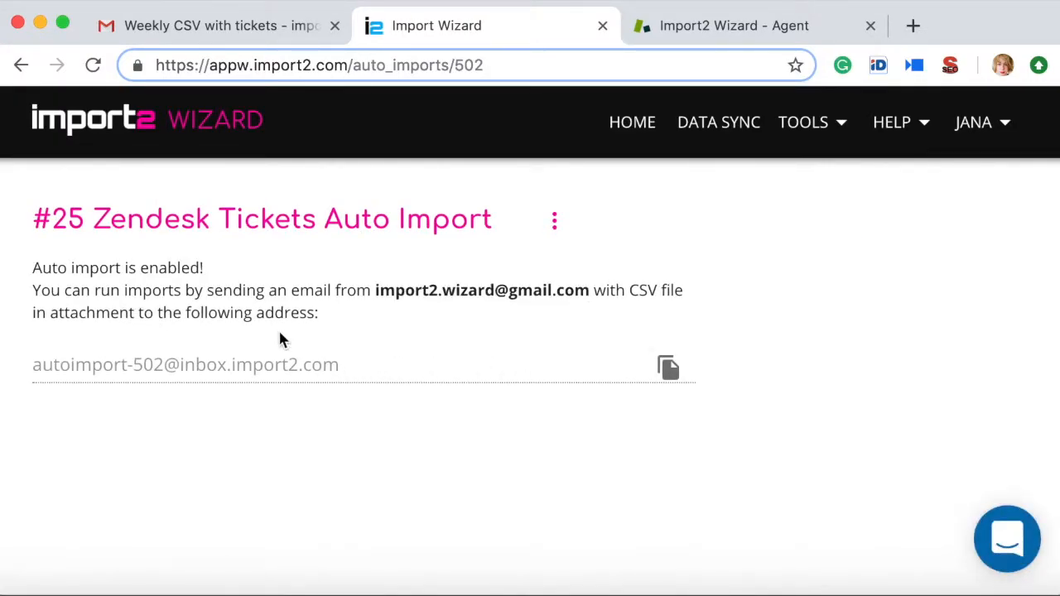
mouse_move(328, 268)
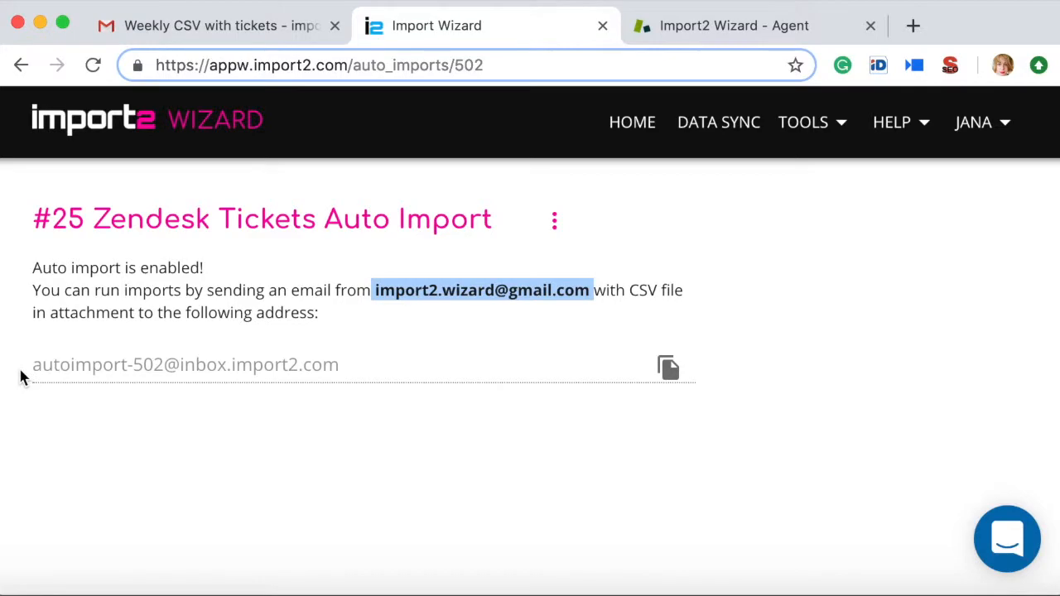
triple_click(185, 364)
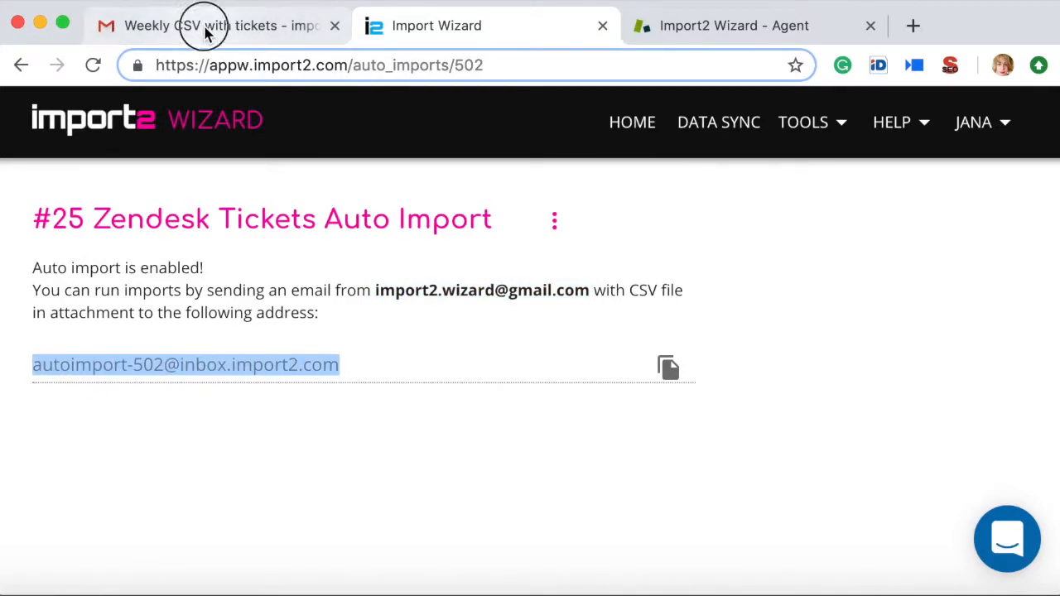
click(207, 26)
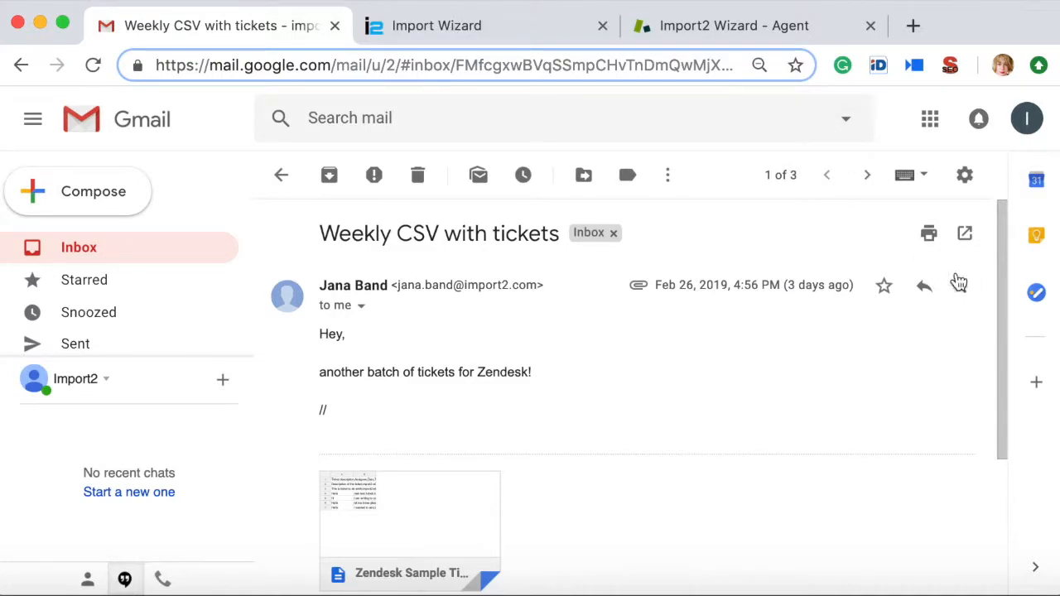
scroll(down, 3)
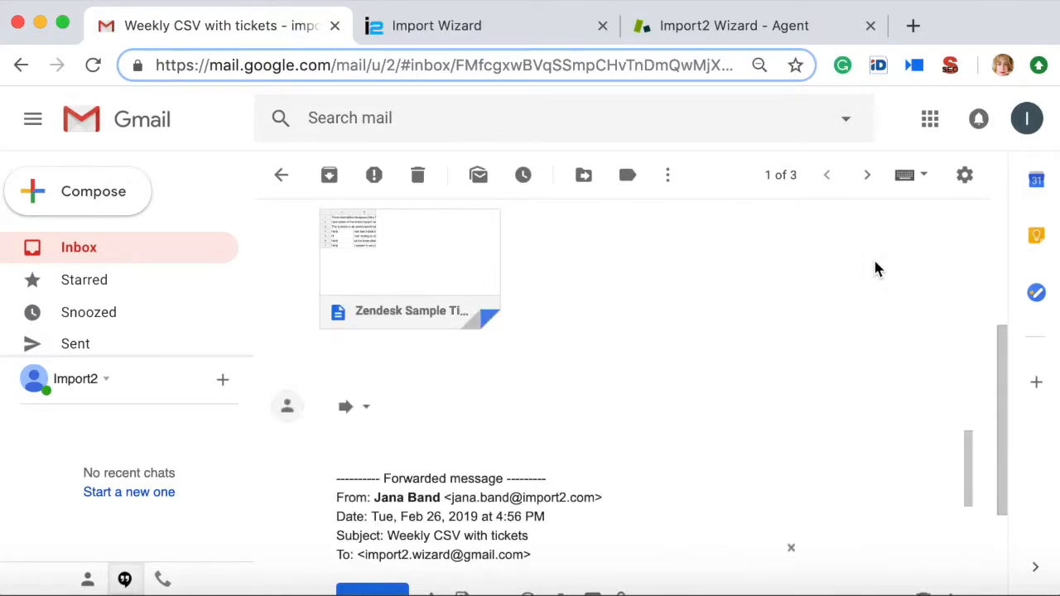
click(345, 406)
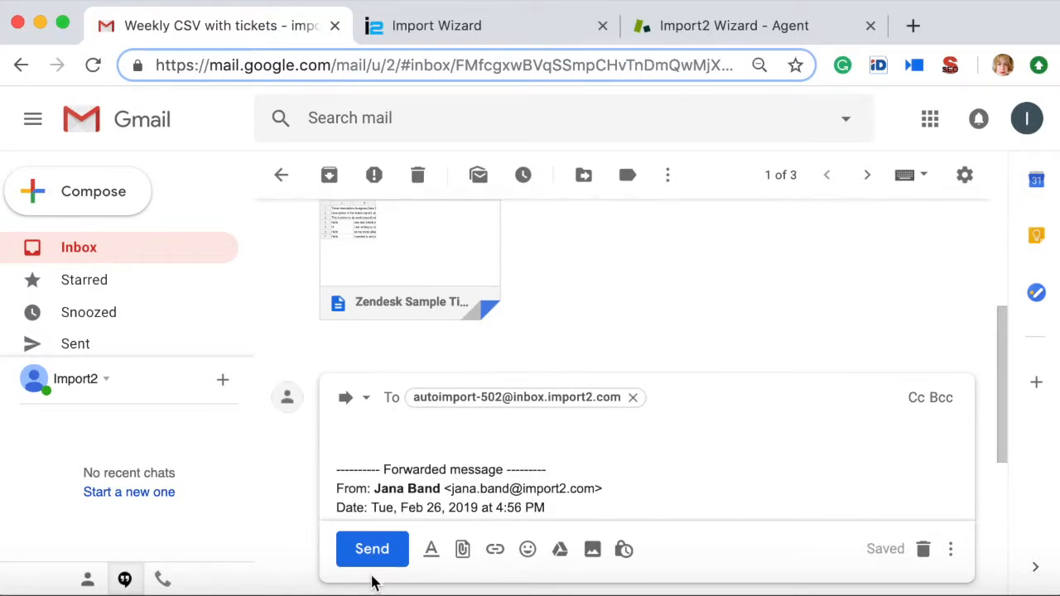
click(371, 550)
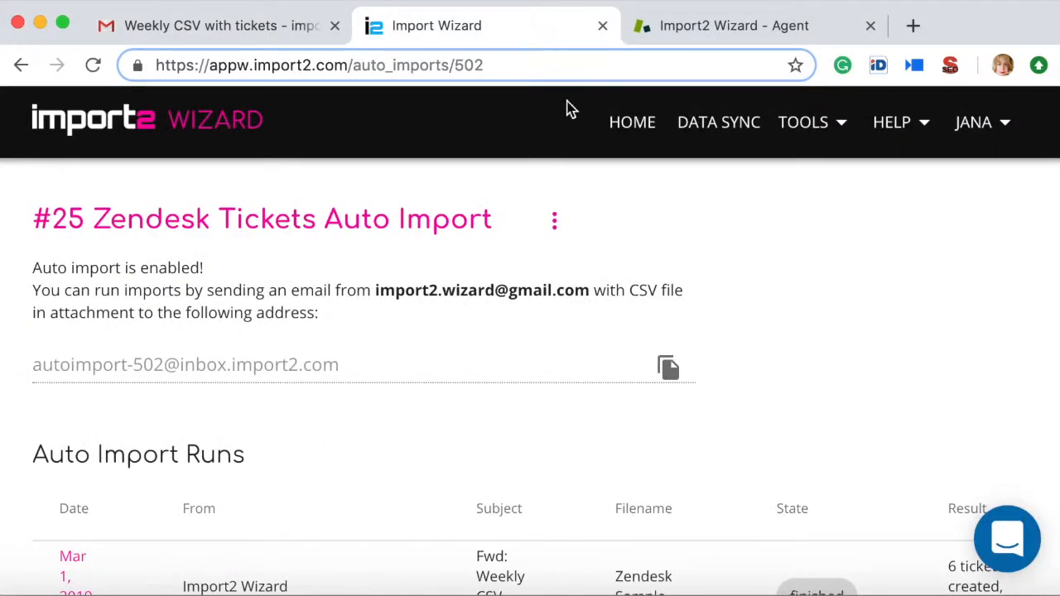
- Review the finished run's 6 created tickets, then the new tickets in Zendesk's agent list
scroll(down, 3)
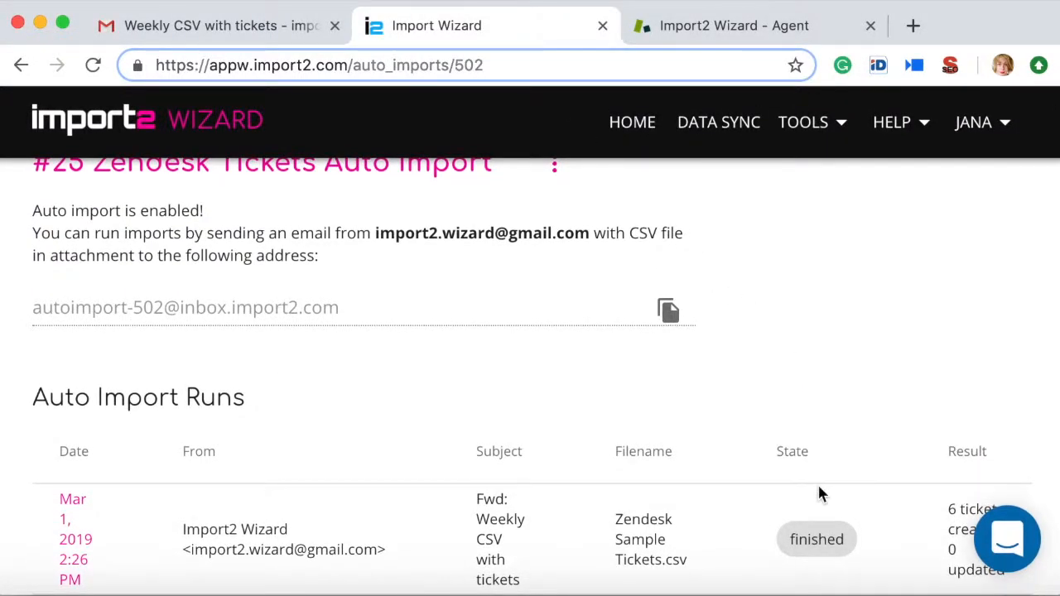
mouse_move(808, 550)
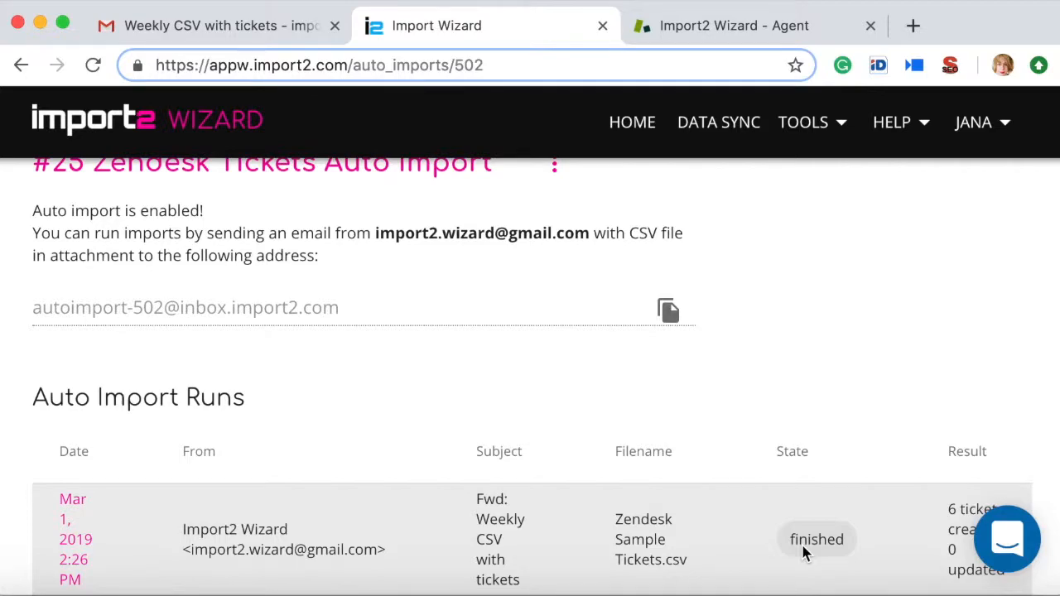
click(73, 540)
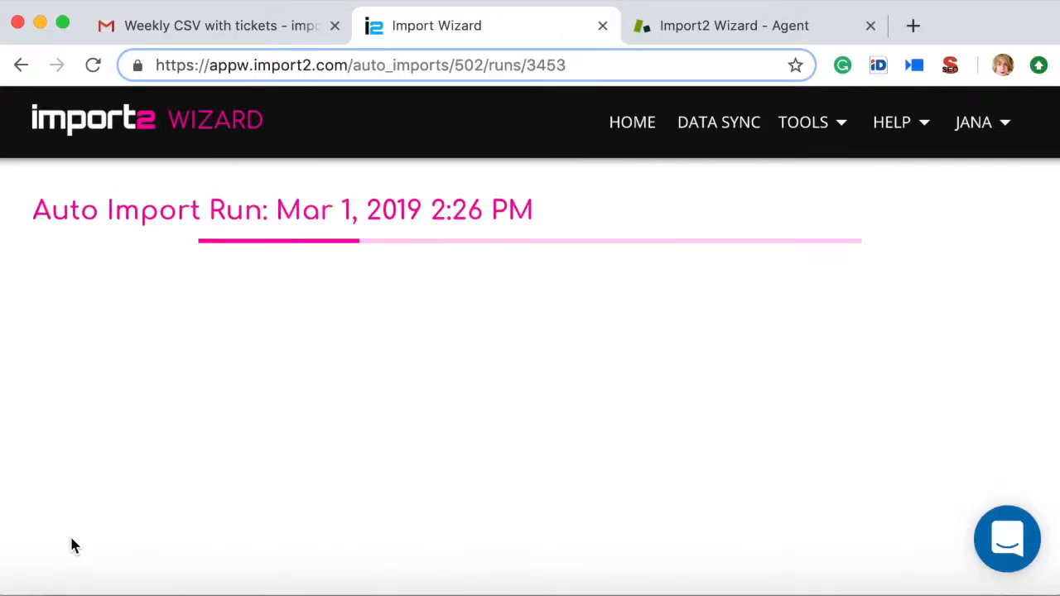
scroll(down, 3)
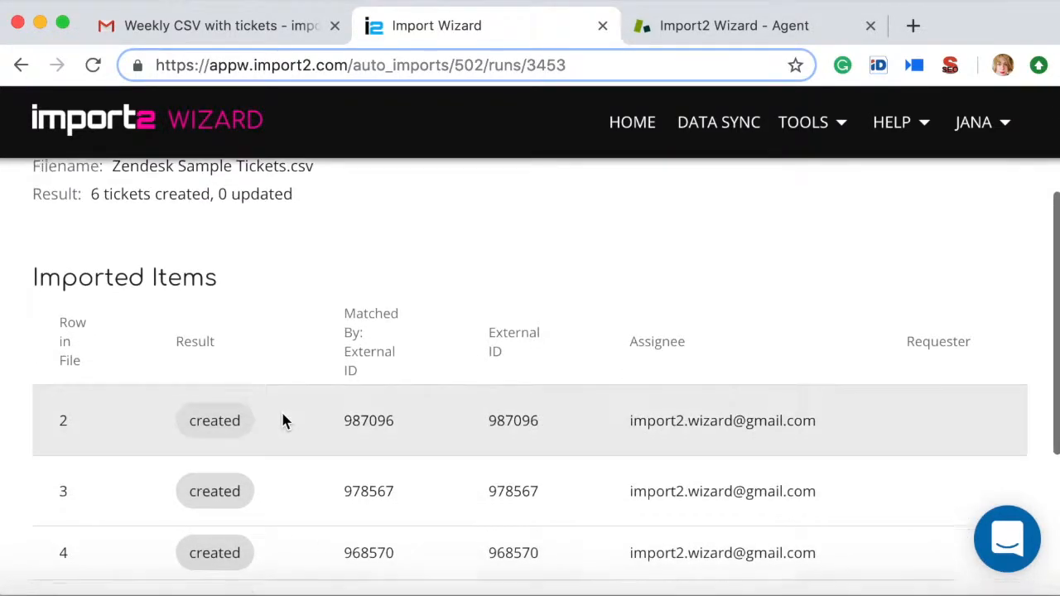
scroll(down, 3)
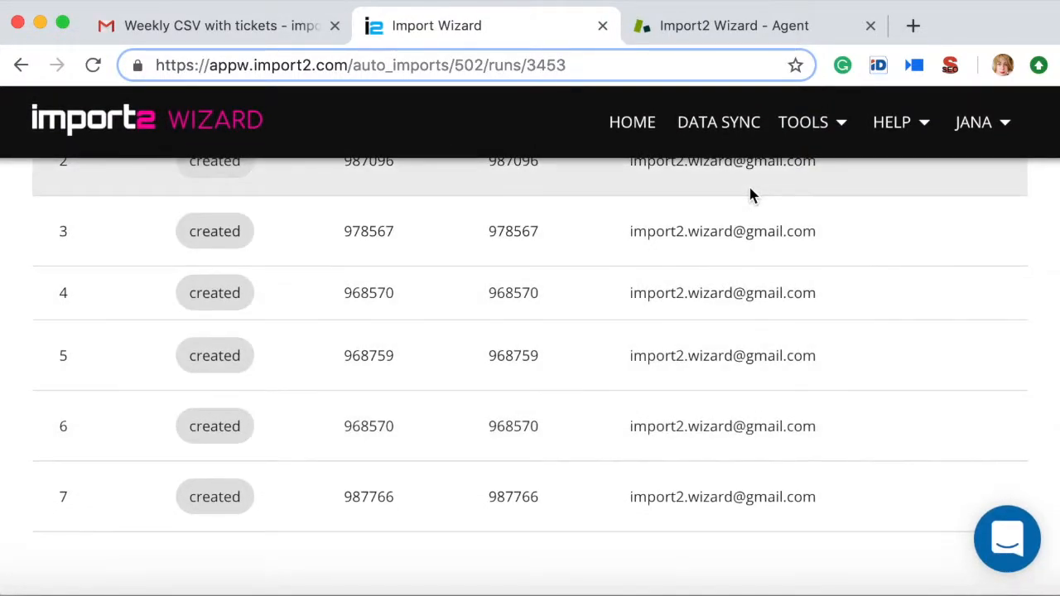
click(734, 26)
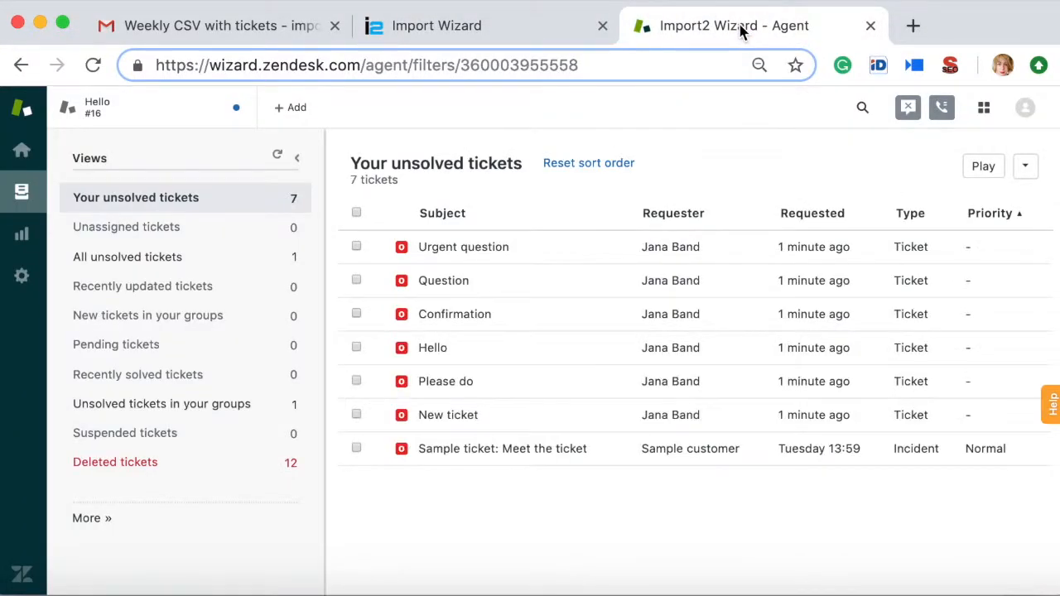
mouse_move(831, 212)
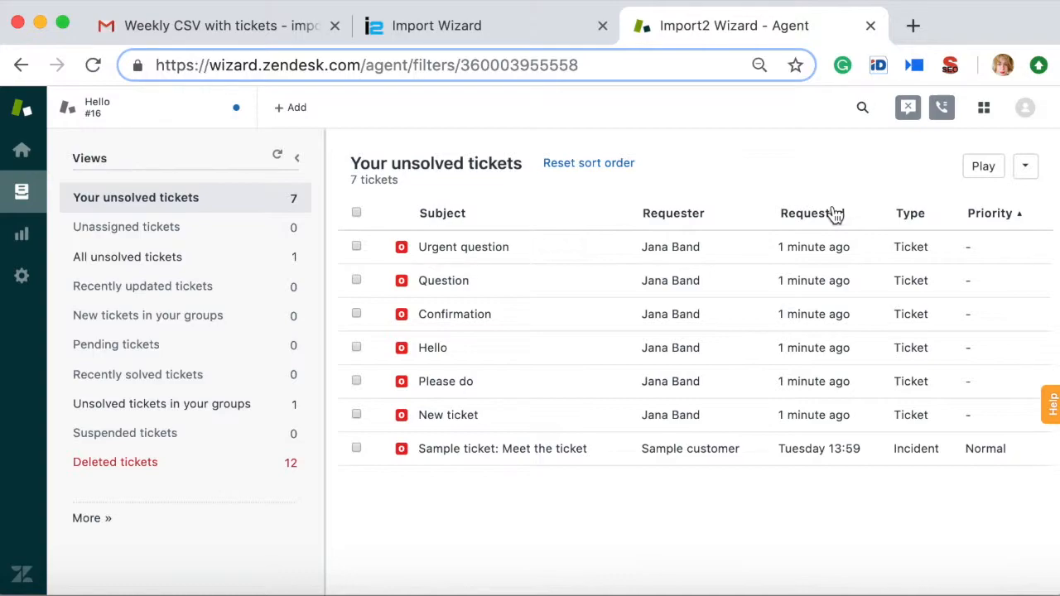